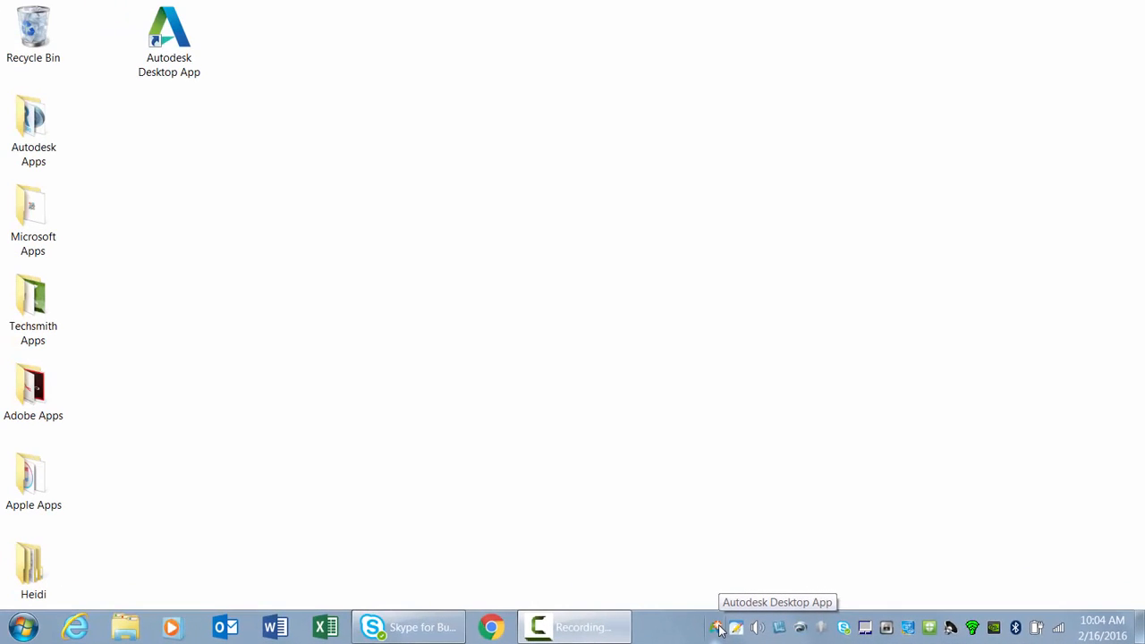
# Launch Autodesk Desktop App from the tray and sign in with the account password
pyautogui.click(717, 625)
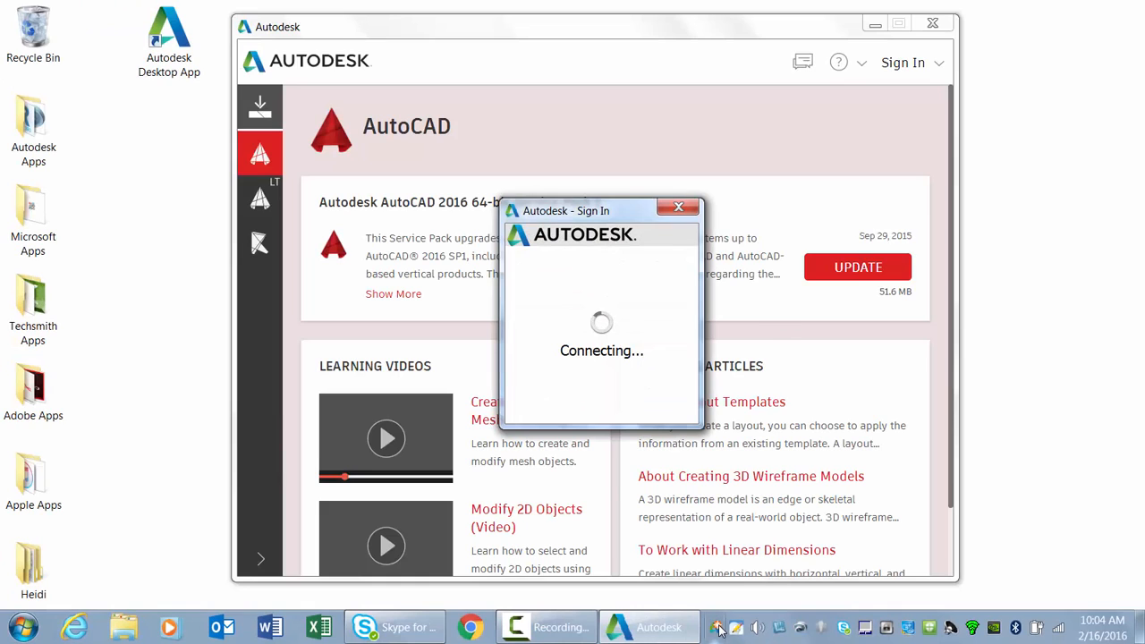
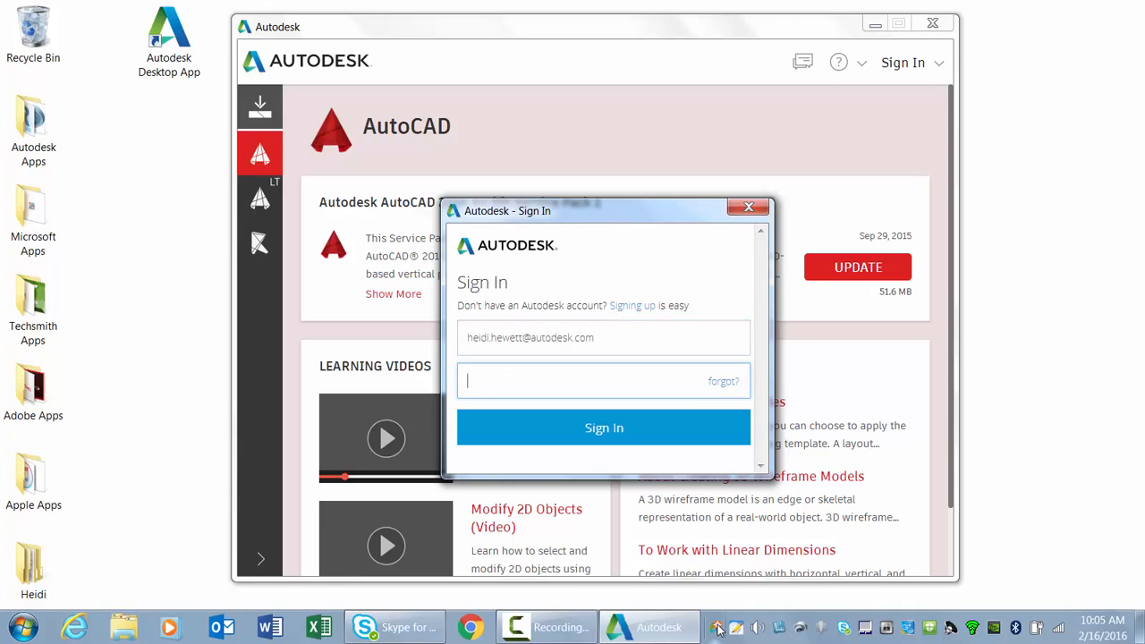
pyautogui.write('password')
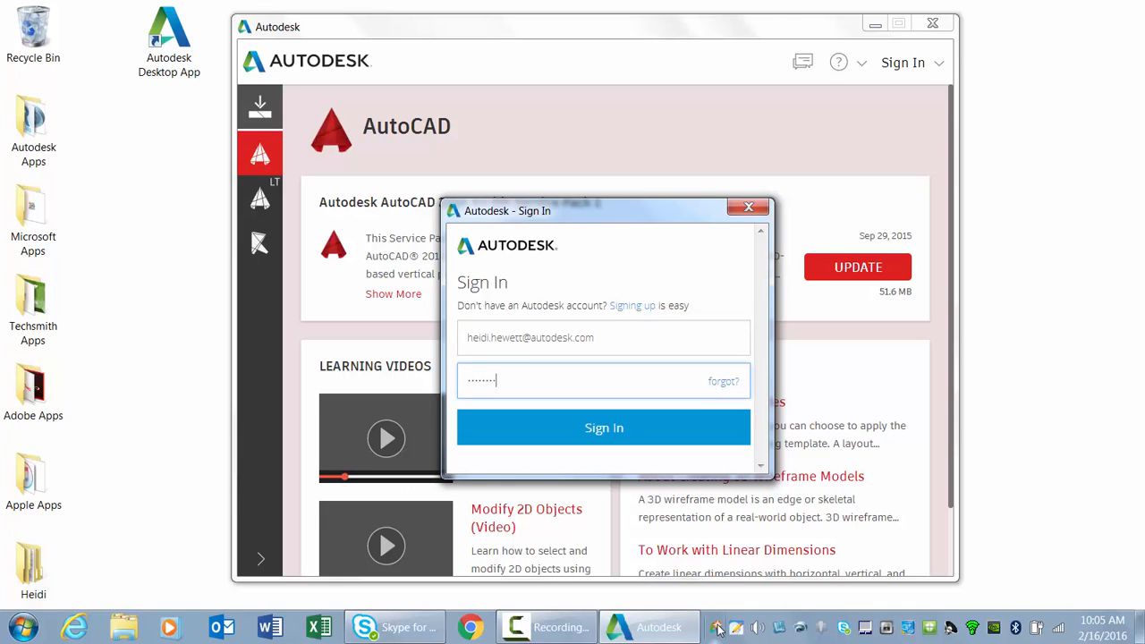
pyautogui.click(603, 427)
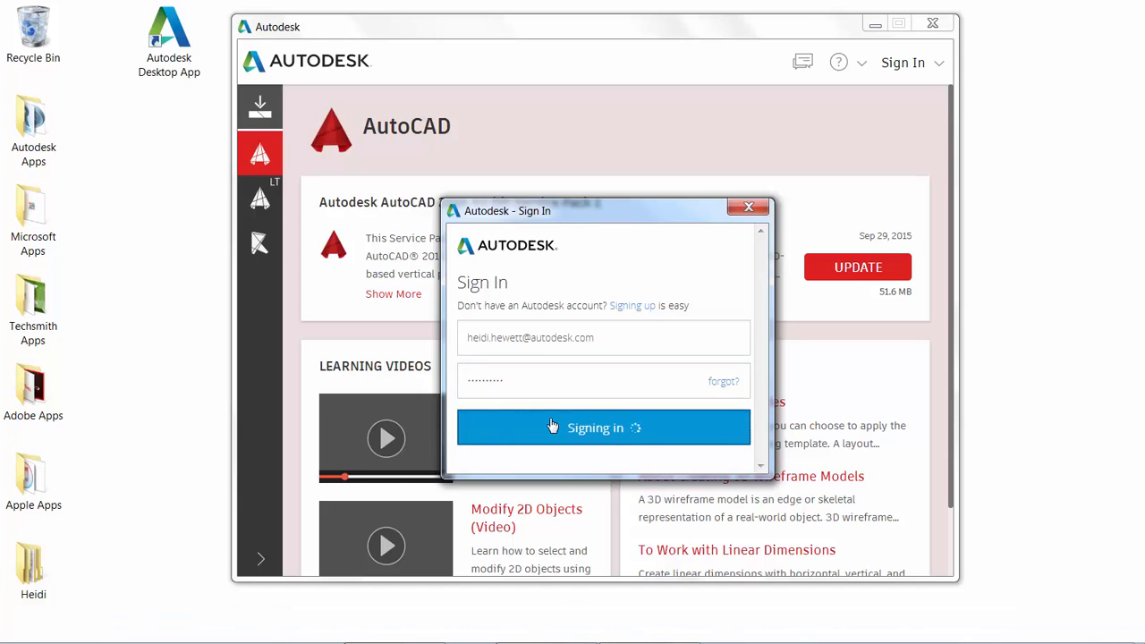
# Complete sign-in and expand the sidebar to show Updates, AutoCAD, AutoCAD LT and ReCap labels
pyautogui.click(603, 427)
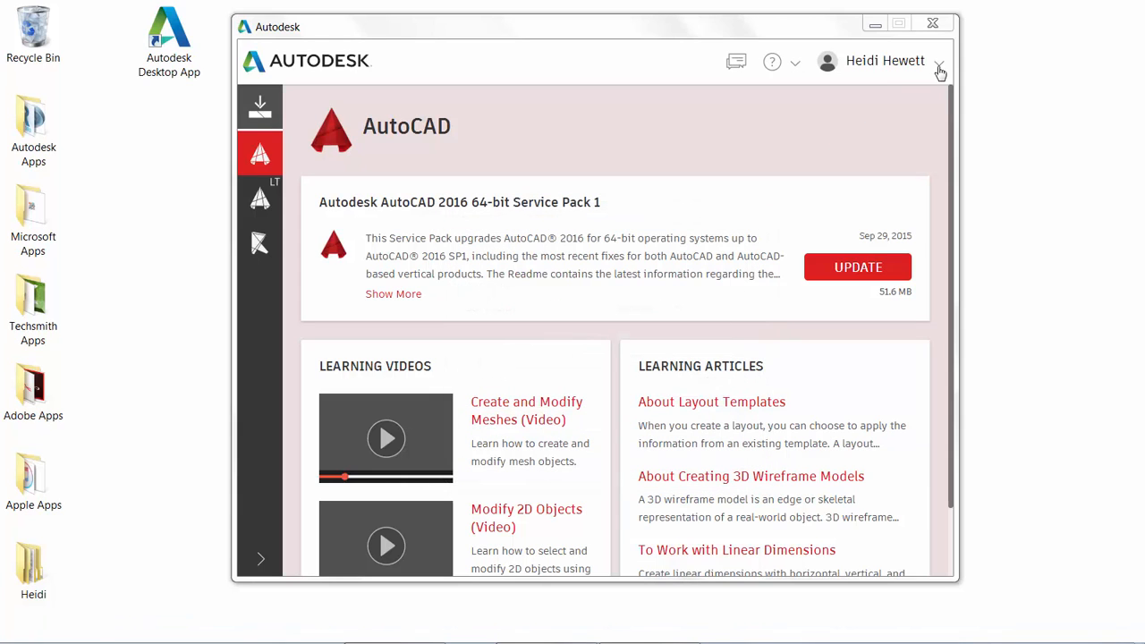
pyautogui.click(939, 71)
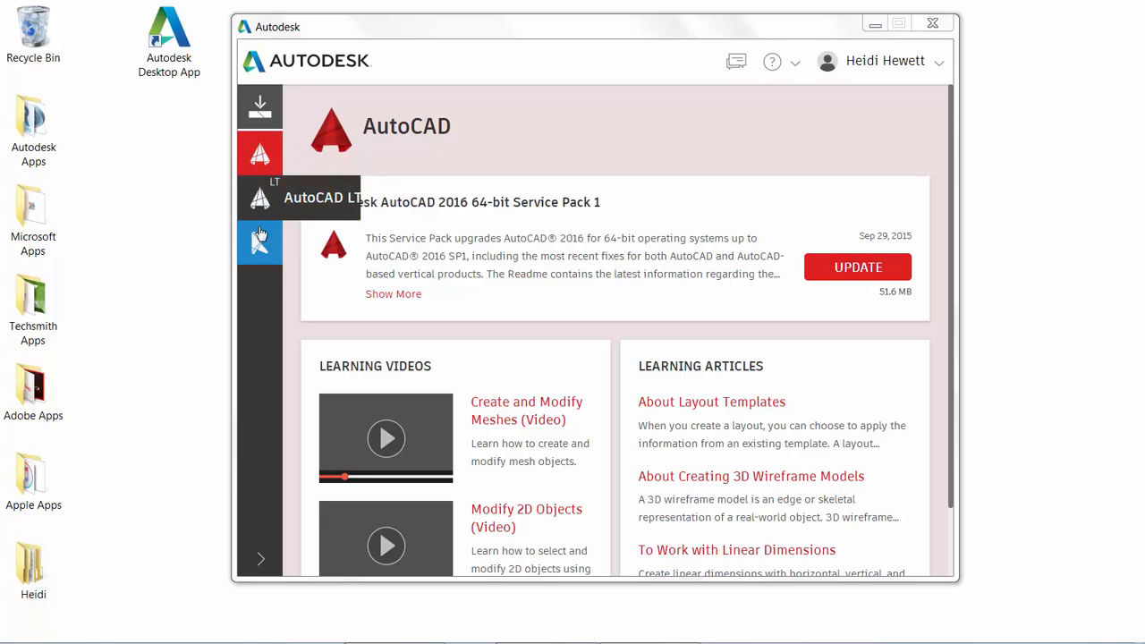
pyautogui.moveTo(259, 242)
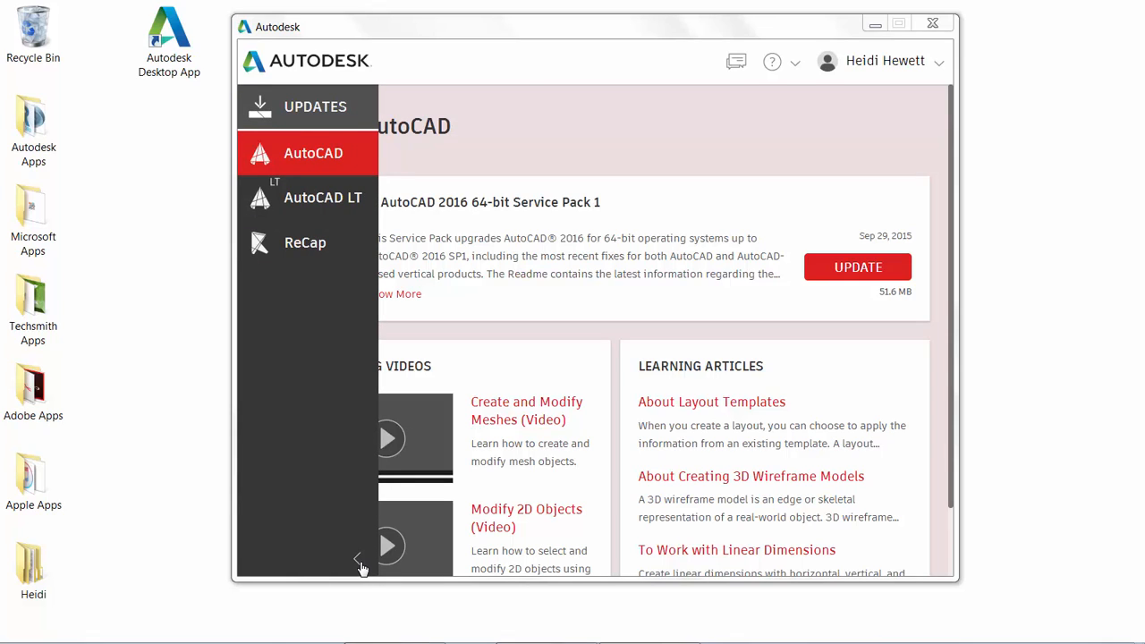
# Collapse the sidebar, review the AutoCAD, BIM 360 and AutoCAD LT updates, and return to AutoCAD
pyautogui.click(361, 561)
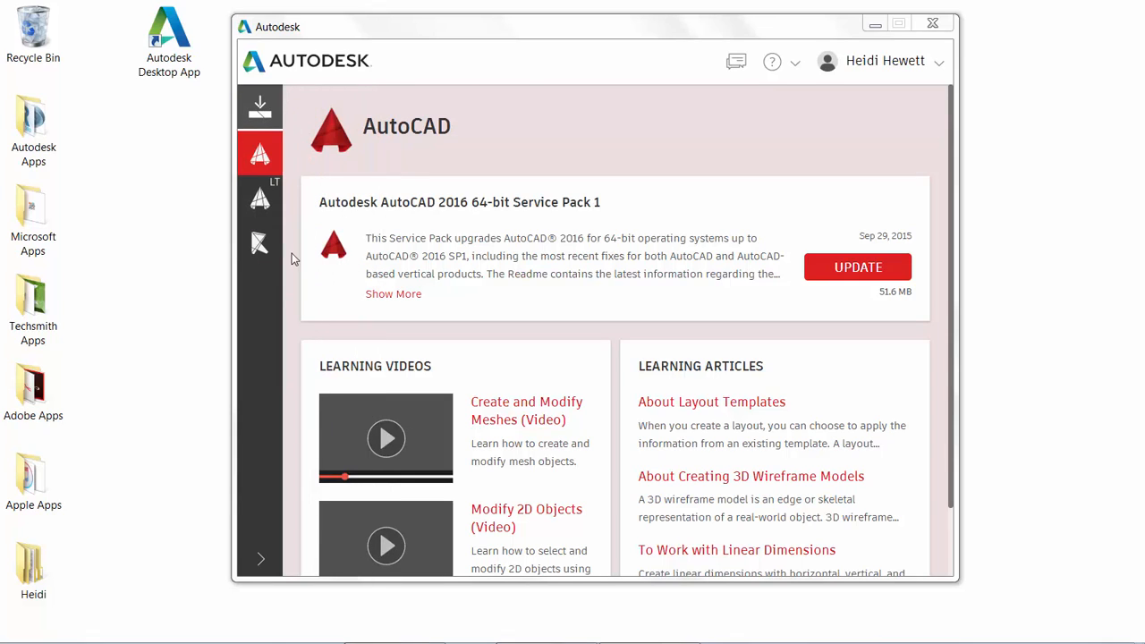
pyautogui.click(260, 105)
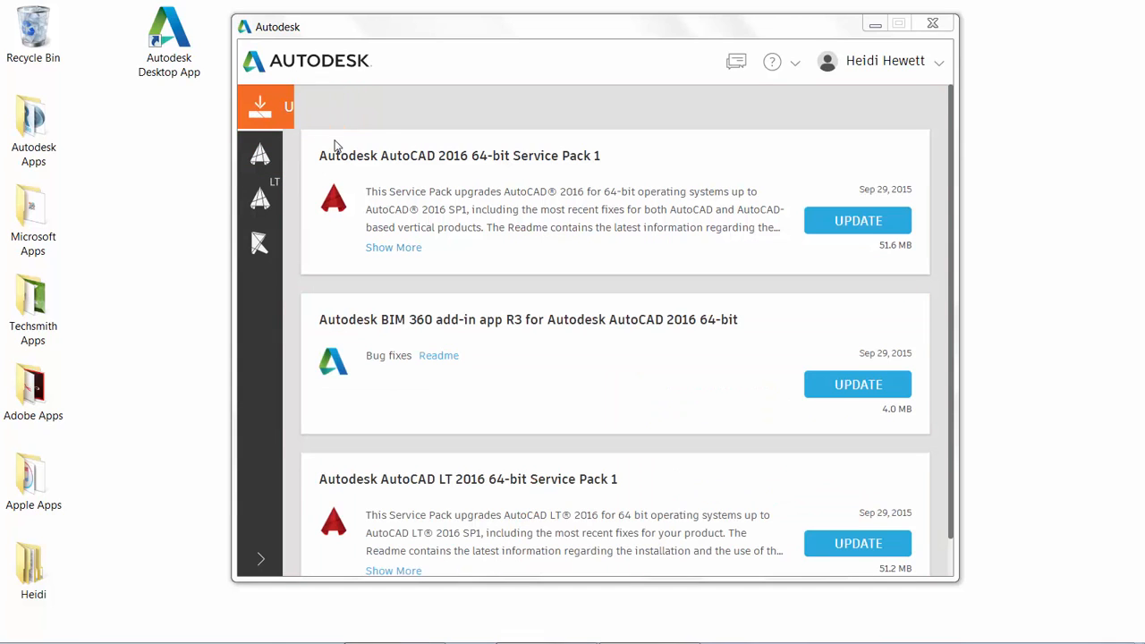
pyautogui.moveTo(671, 440)
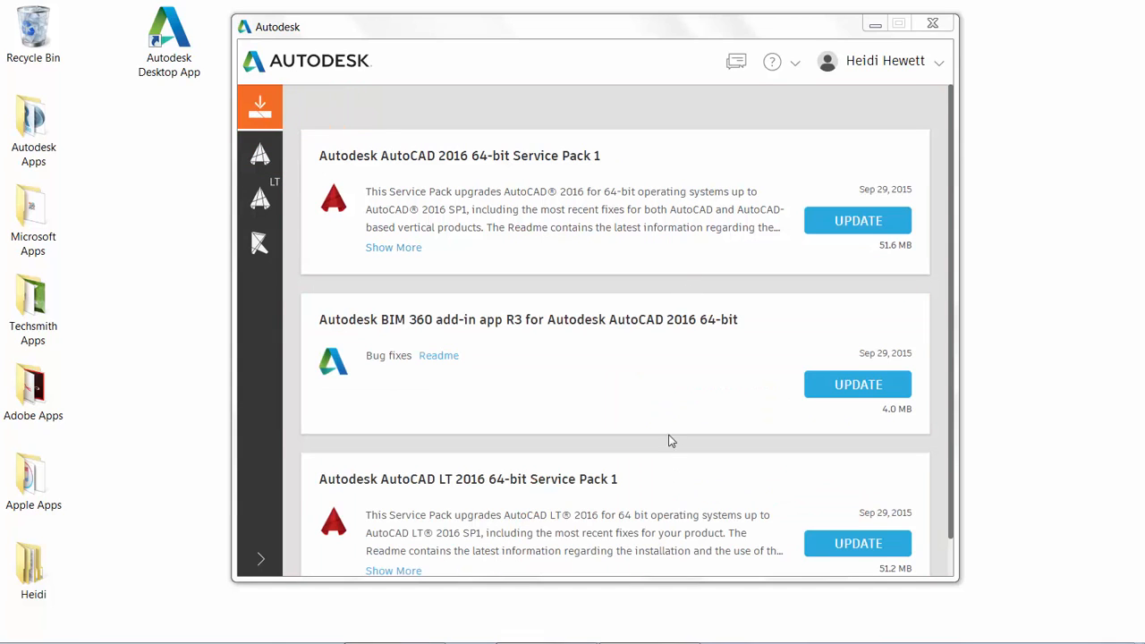
pyautogui.moveTo(414, 296)
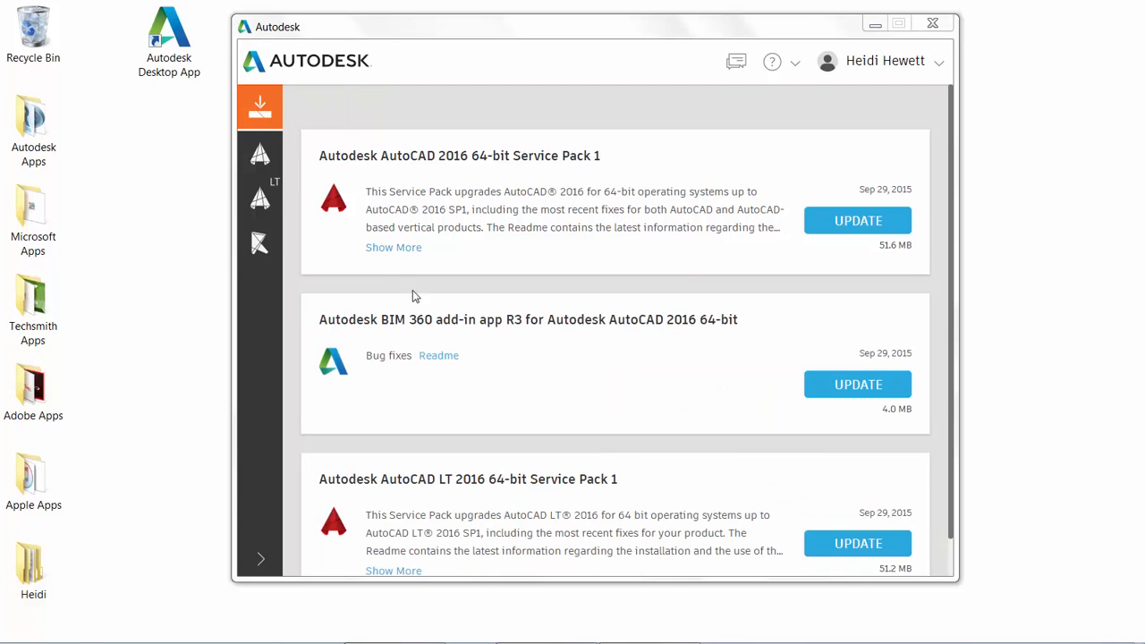
pyautogui.click(259, 153)
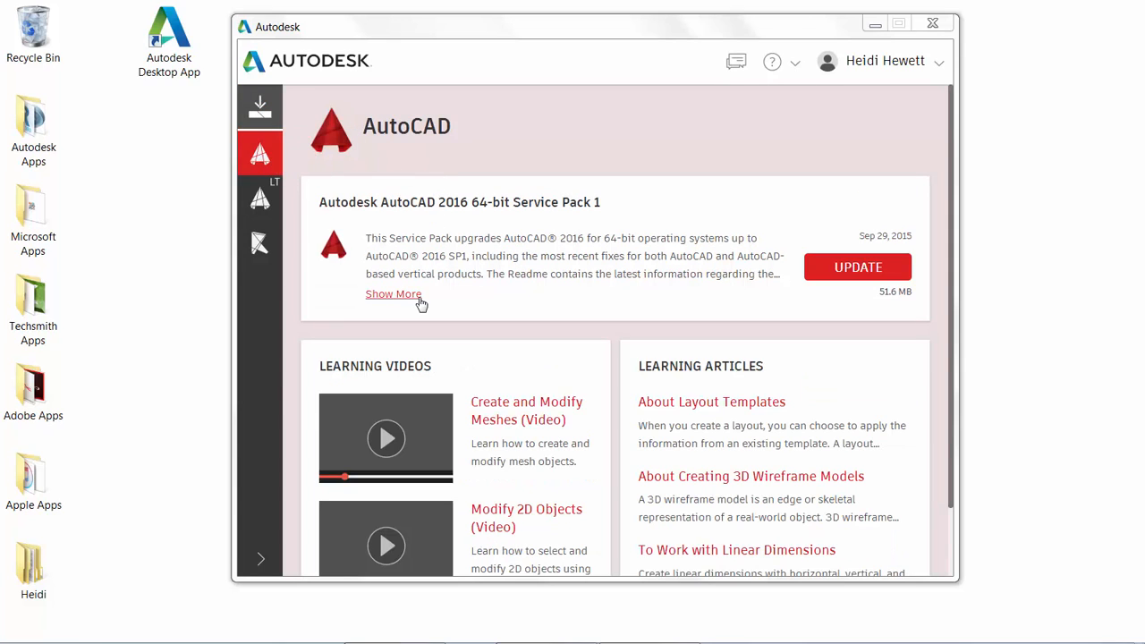
pyautogui.moveTo(729, 505)
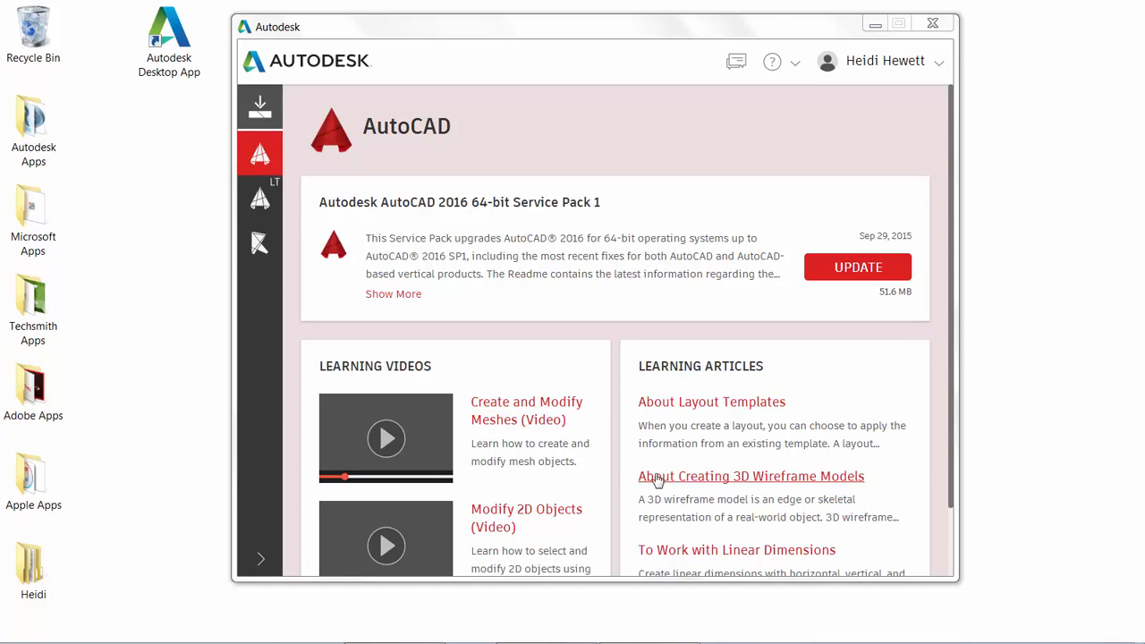
# View the AutoCAD LT and ReCap panels, then close Autodesk Desktop App
pyautogui.click(259, 197)
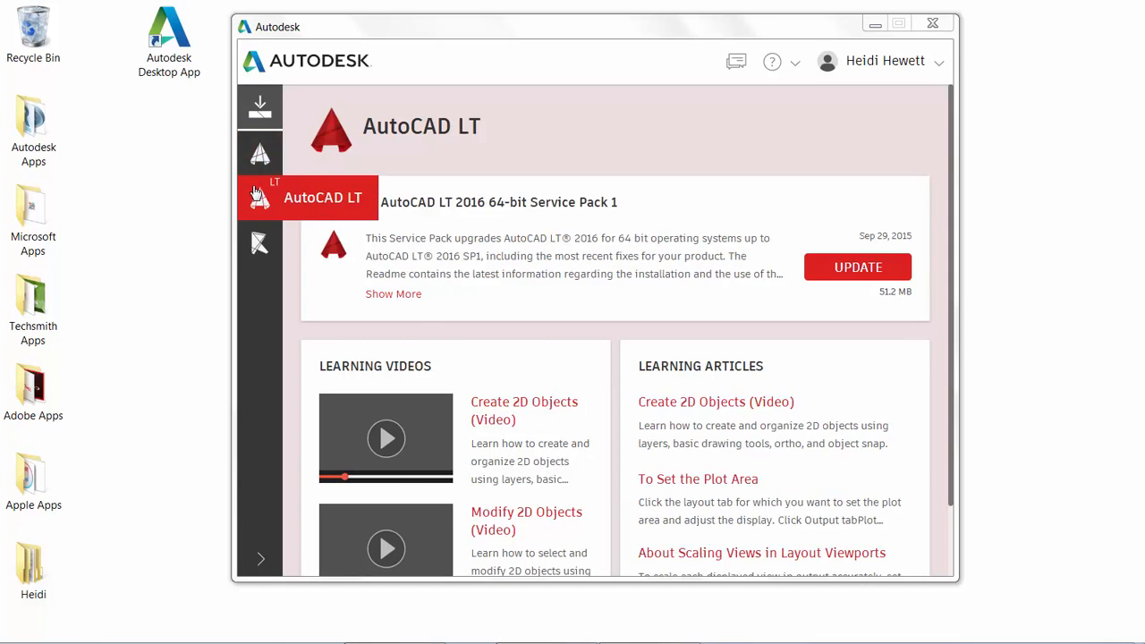
pyautogui.click(259, 243)
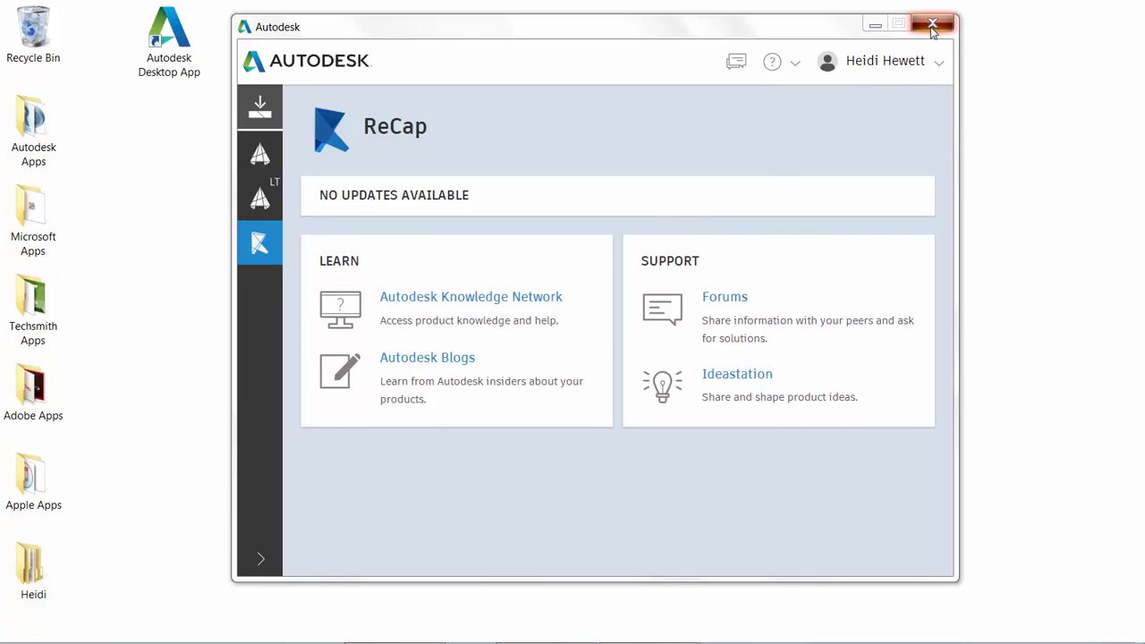
pyautogui.click(932, 24)
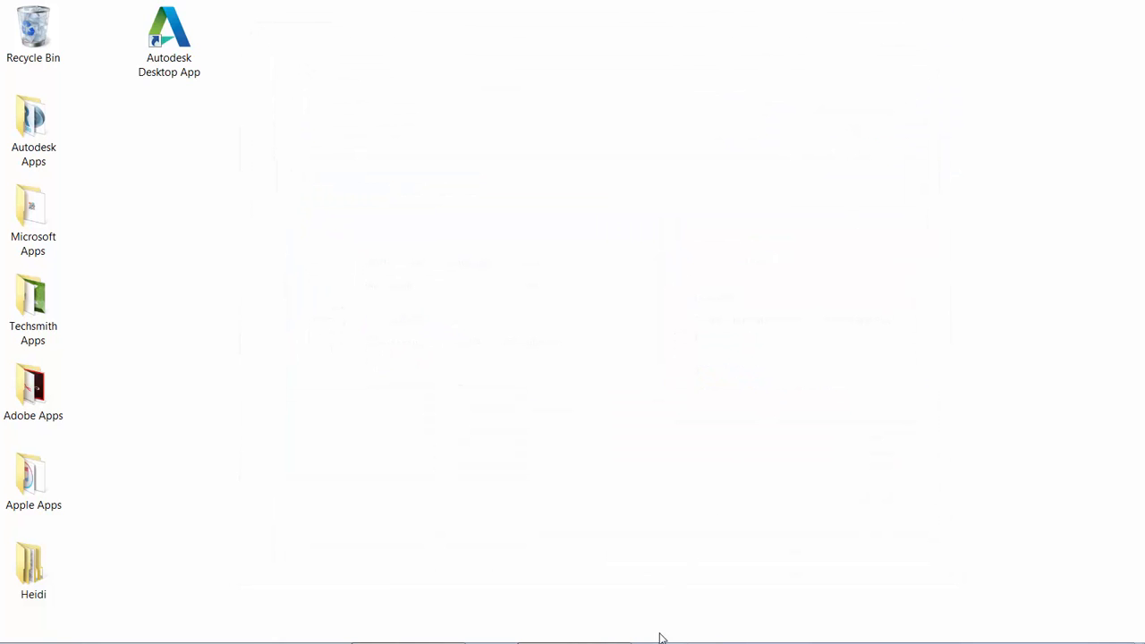